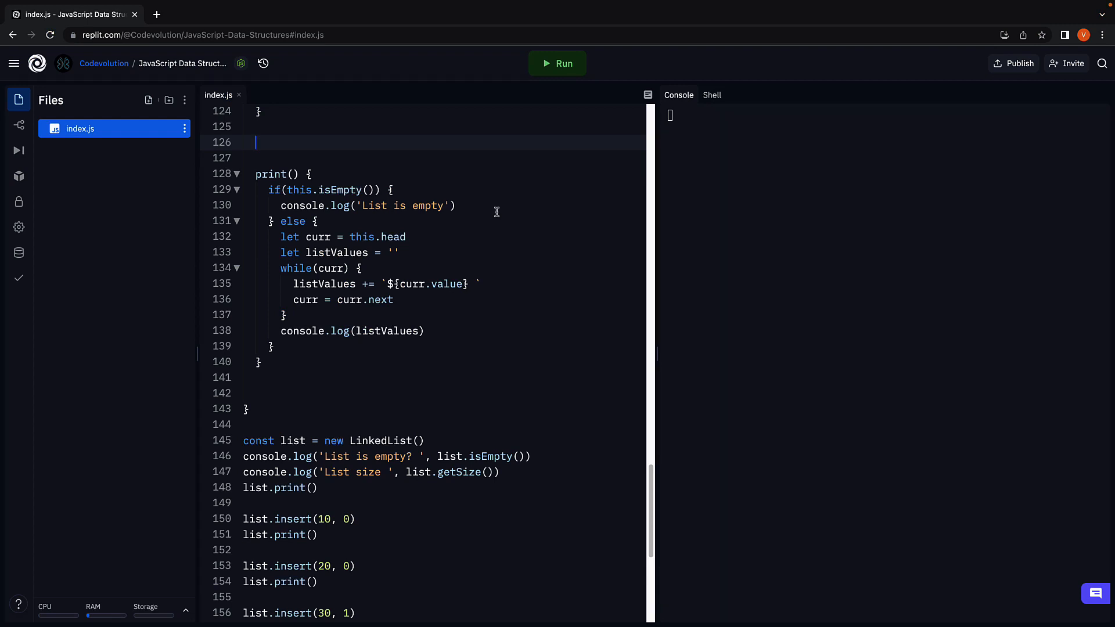
# - Declare reverse() above print() with let prev = null, let curr = this.head and a while(curr) loop
pyautogui.write('reverse() {}')
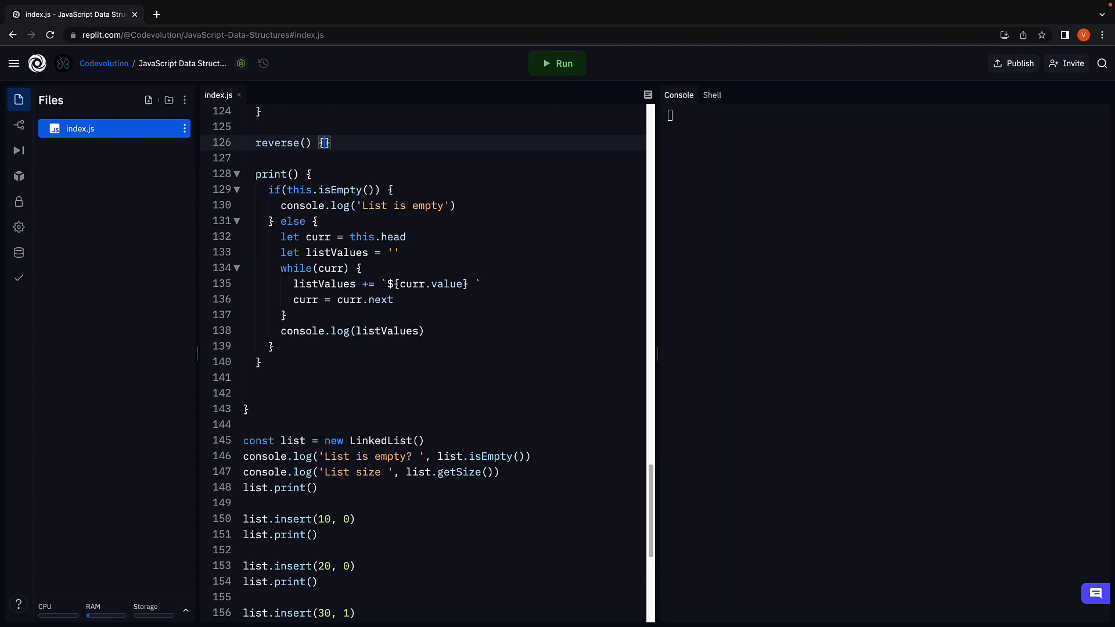
pyautogui.press('Enter')
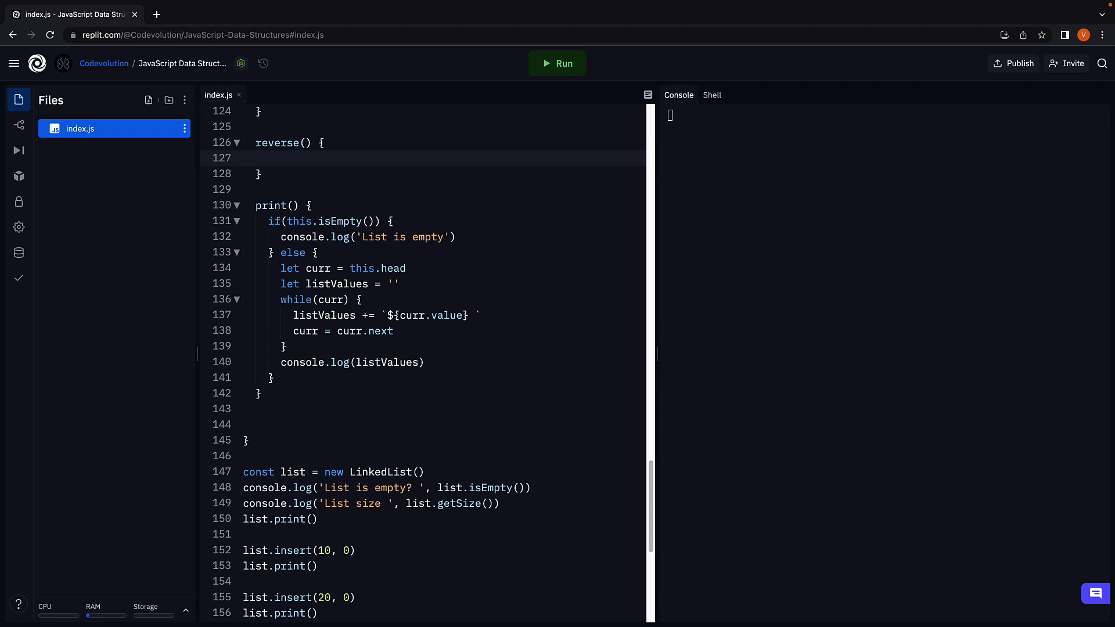
pyautogui.click(268, 156)
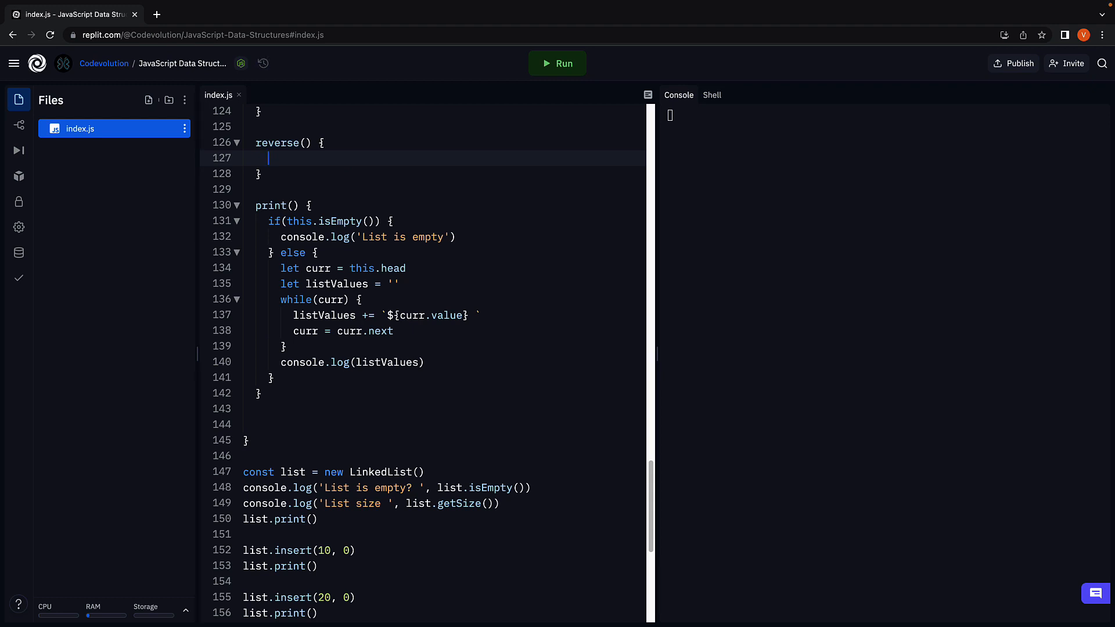
pyautogui.write('let prev = nul')
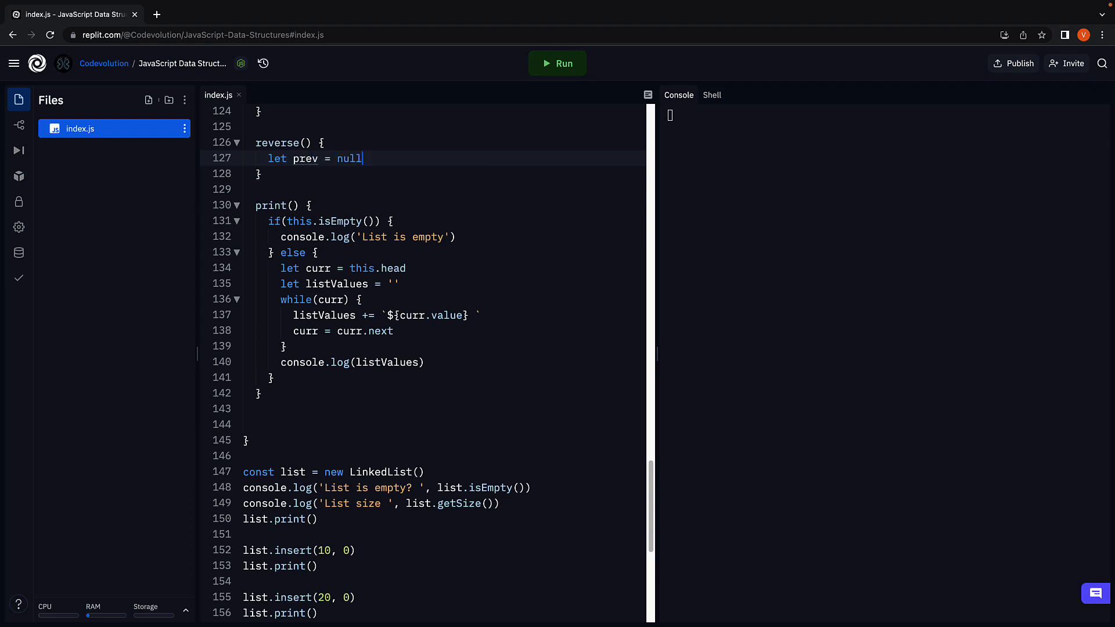
pyautogui.write('let curr = th')
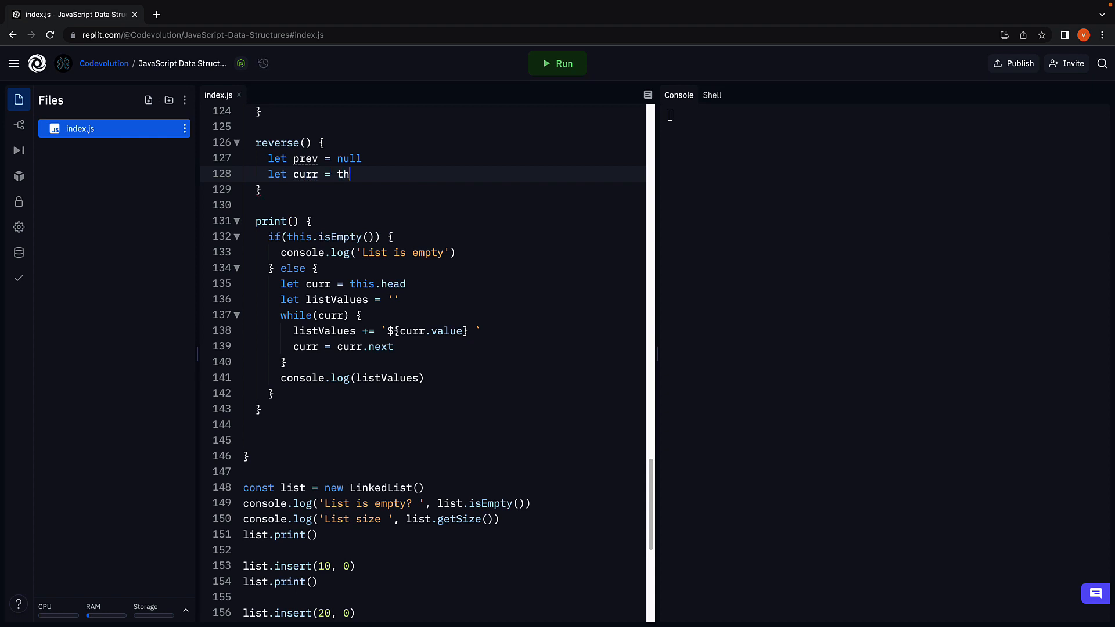
pyautogui.write('is.head')
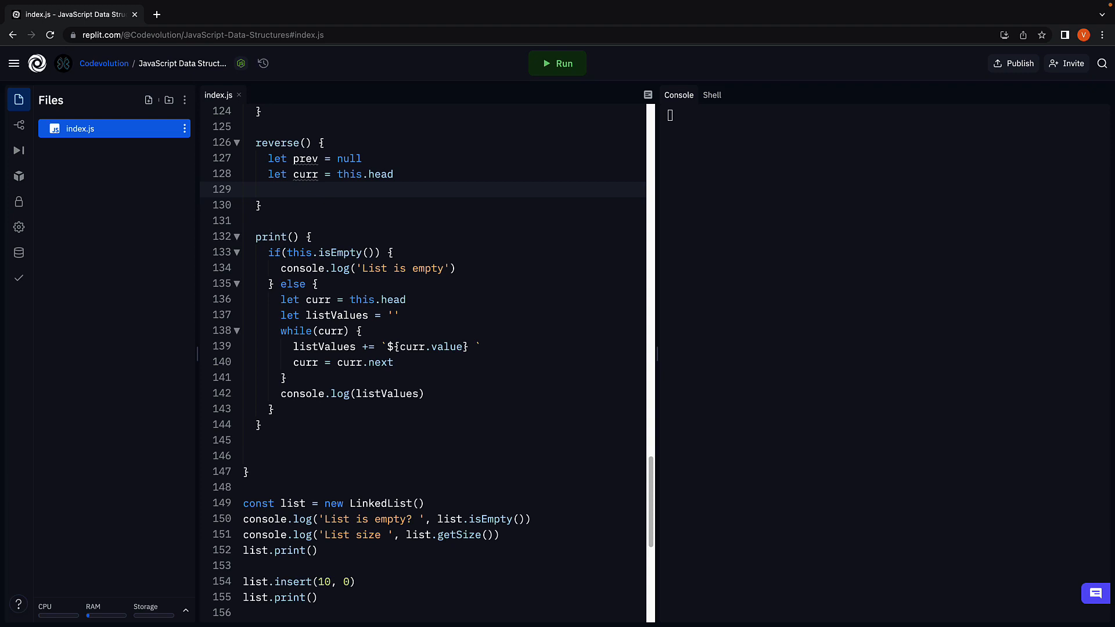
pyautogui.write('while(curr) {')
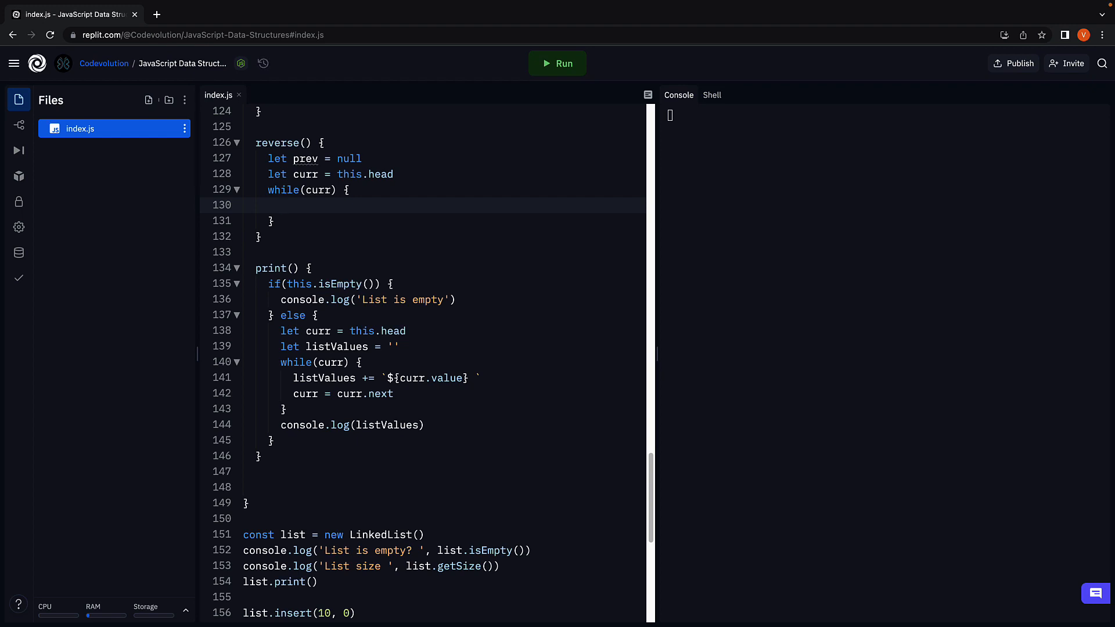
# - Inside the loop, save let next = curr.next and point curr.next to prev
pyautogui.click(282, 205)
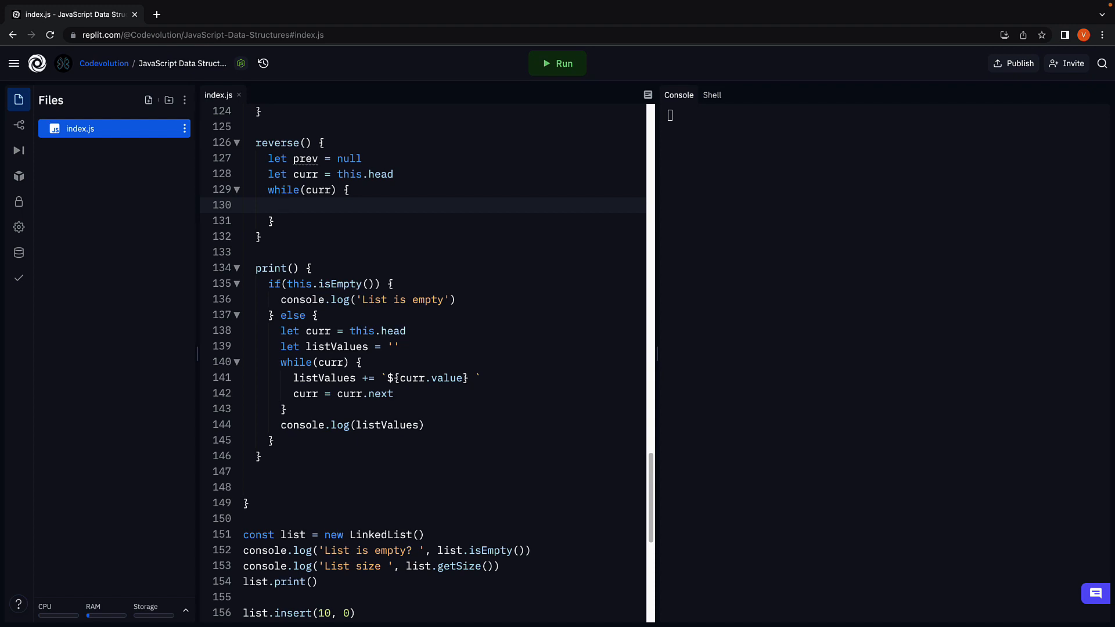
pyautogui.write('let ne')
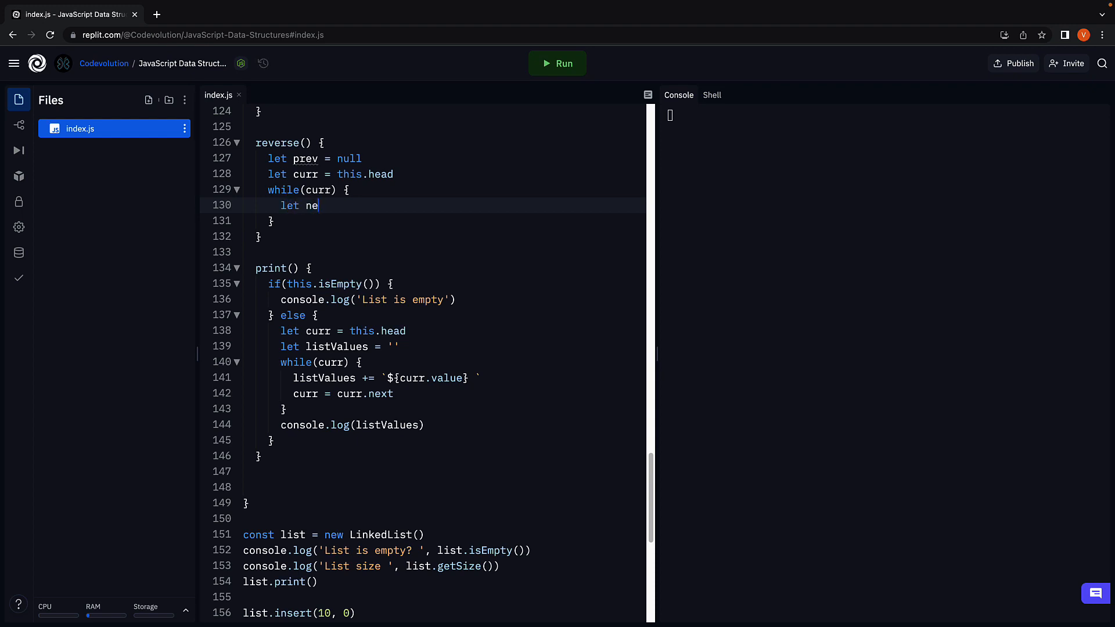
pyautogui.write('xt =')
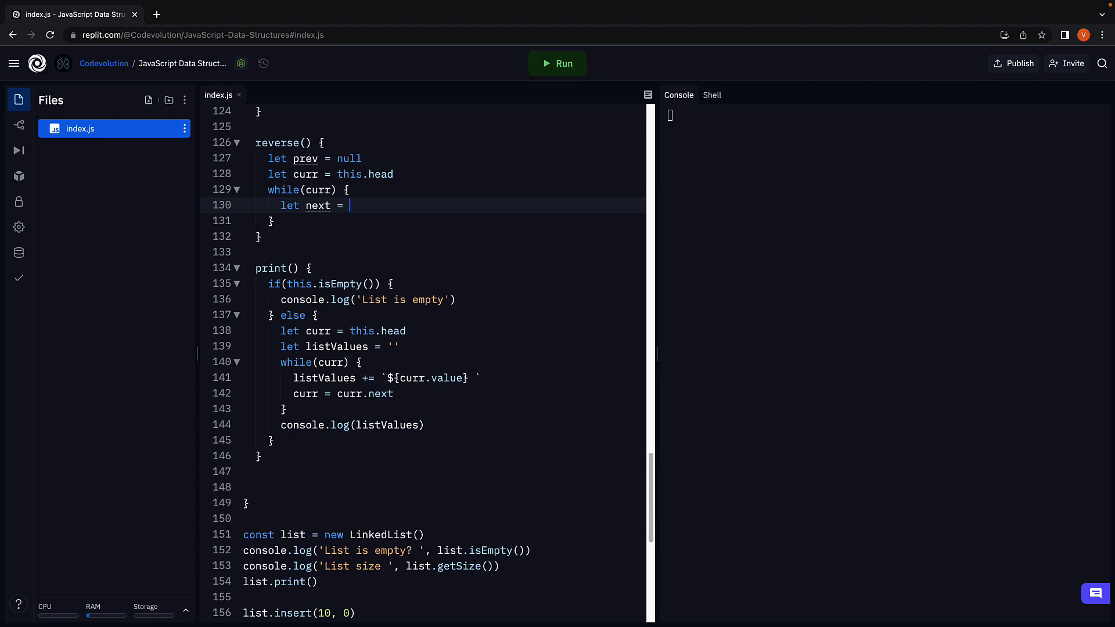
pyautogui.write('curr.next')
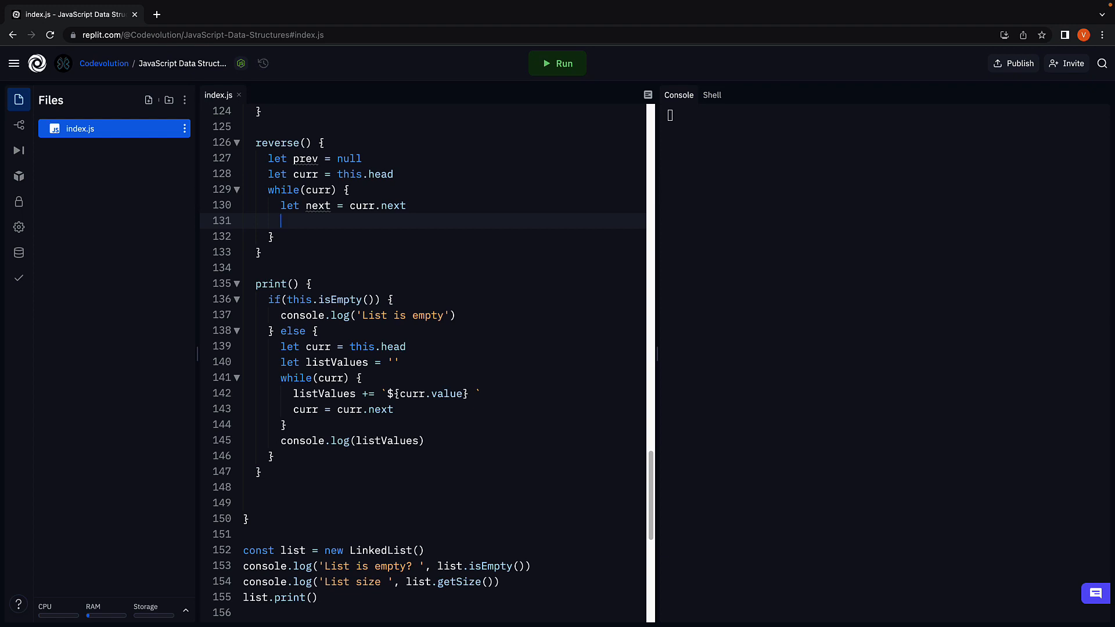
pyautogui.write('cu')
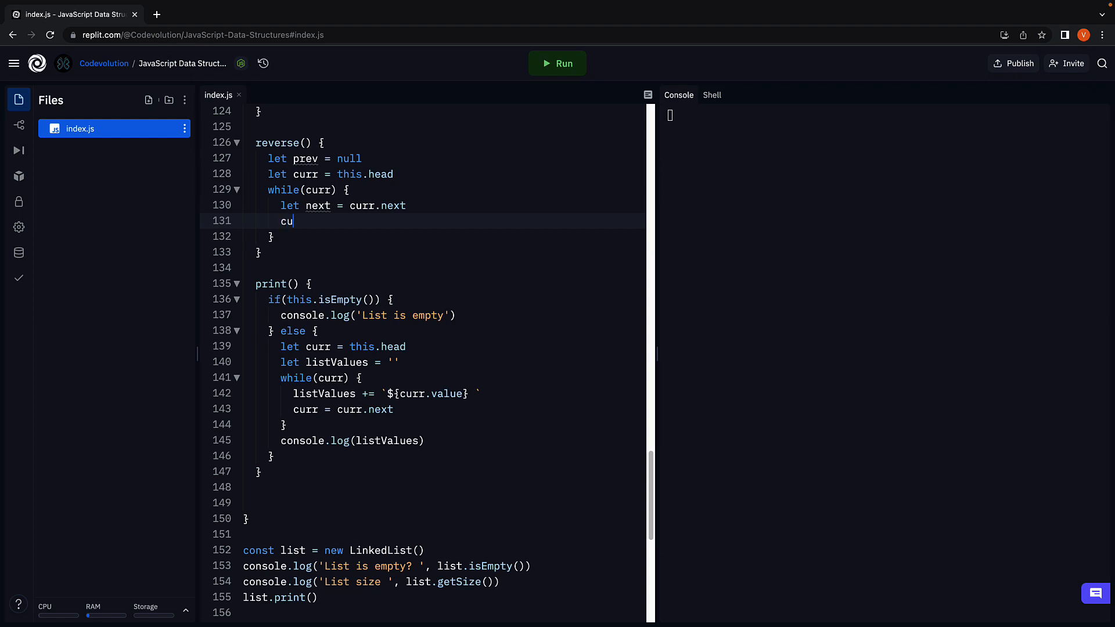
pyautogui.write('rr.next = prev')
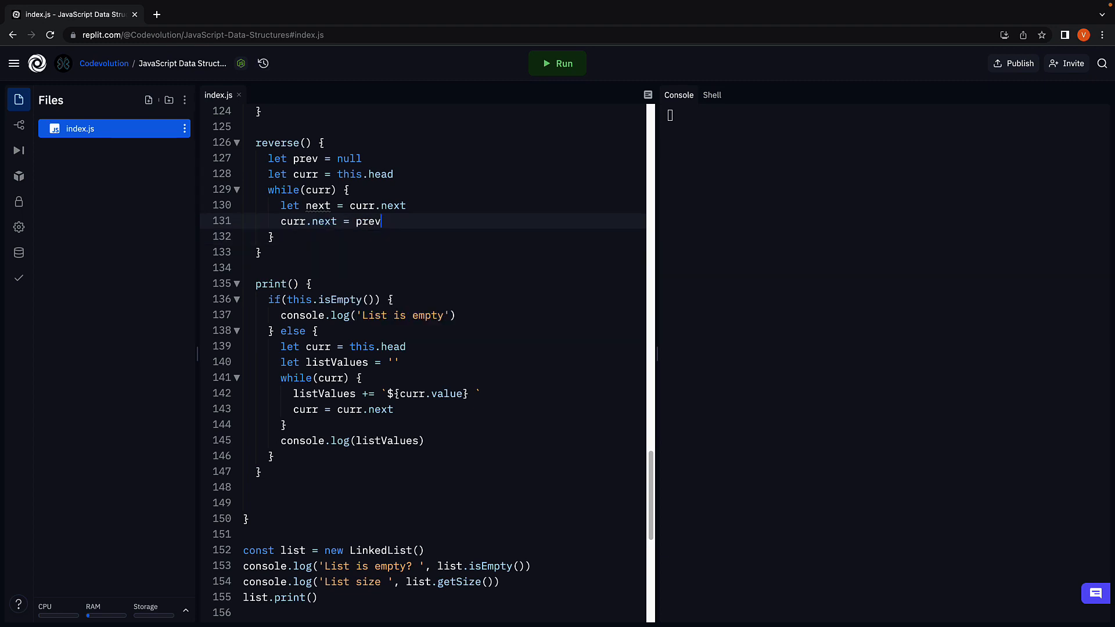
pyautogui.press('enter')
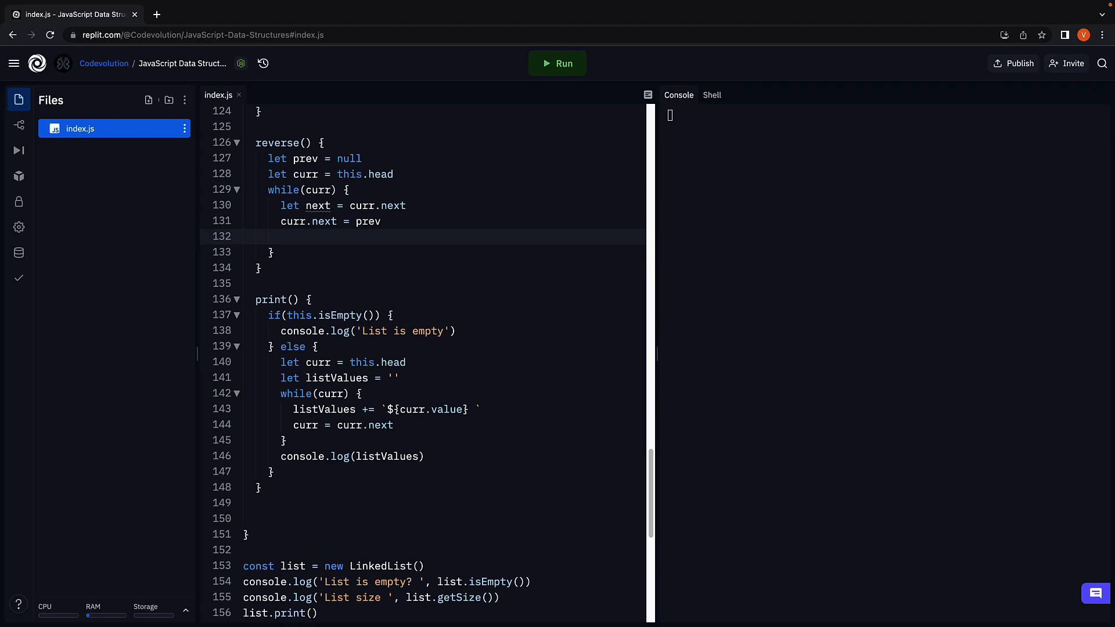
# - Advance the pointers with prev = curr and curr = next, ending the loop body
pyautogui.write('p')
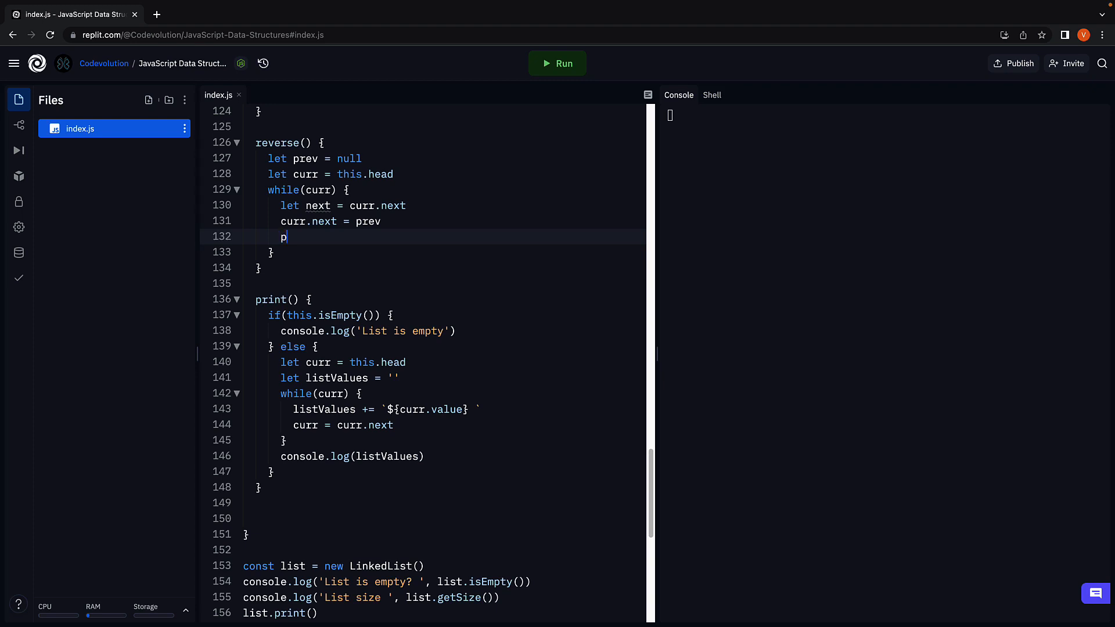
pyautogui.write('rev = curr')
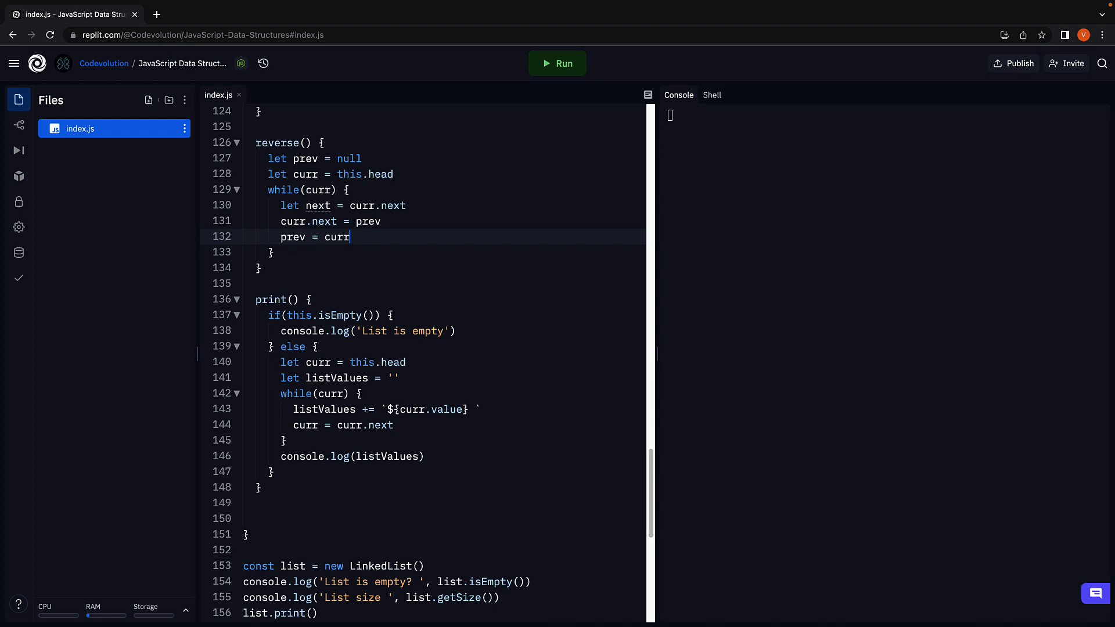
pyautogui.press('Enter')
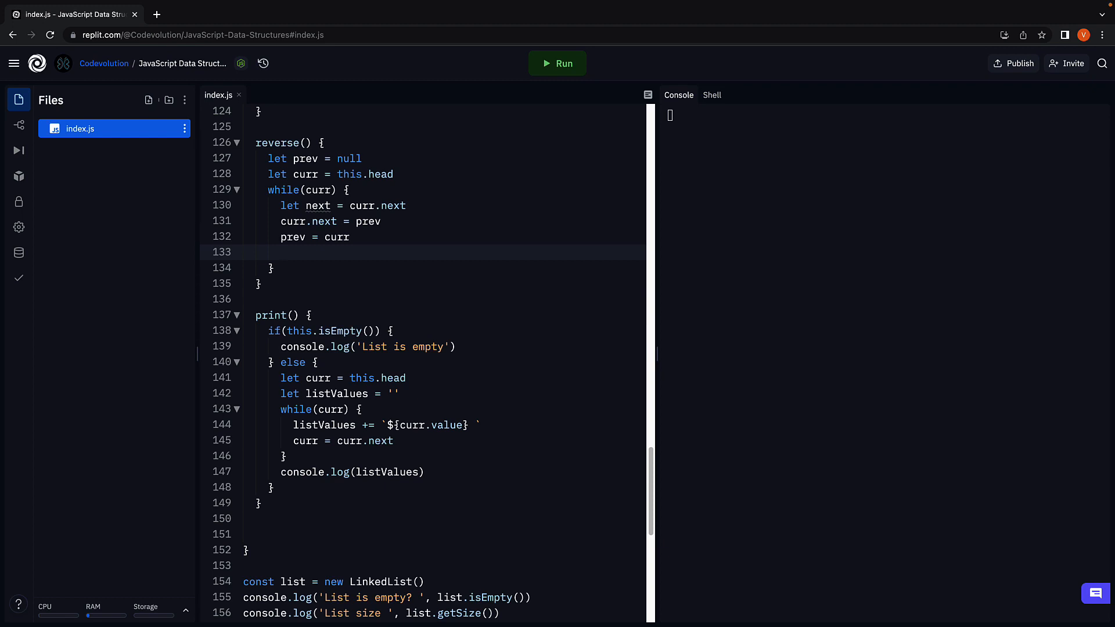
pyautogui.write('curr = next')
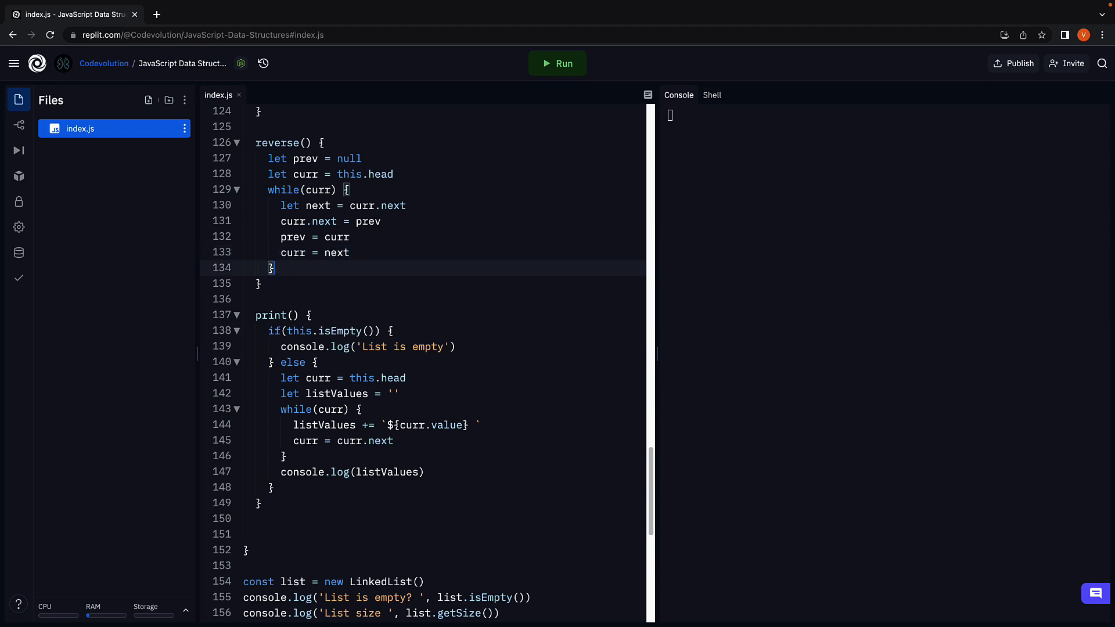
pyautogui.press('Enter')
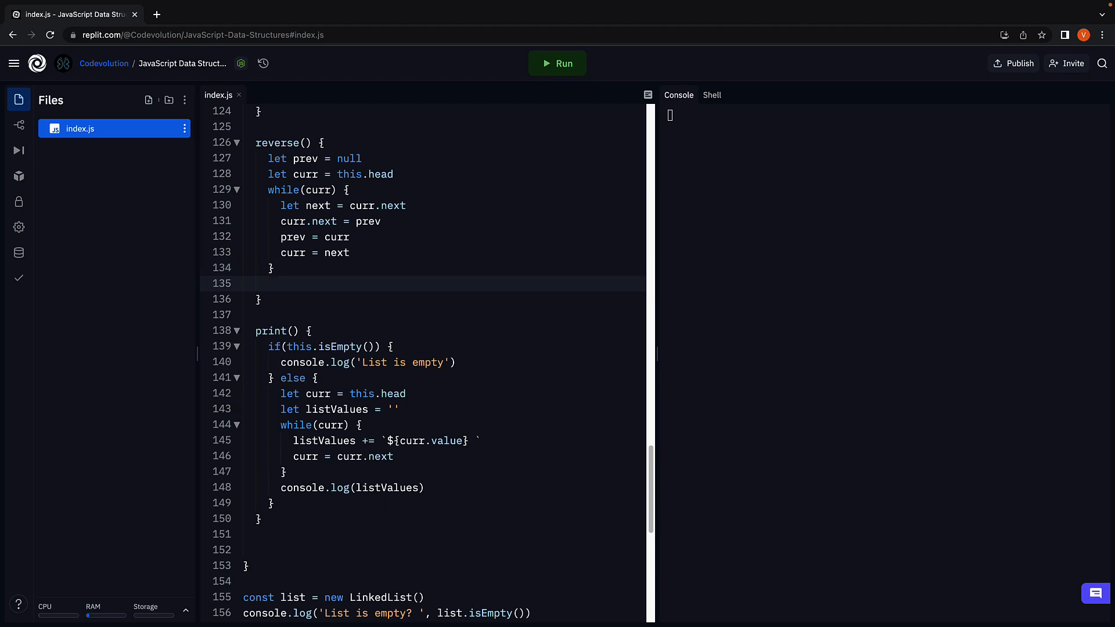
# - Set this.head = prev after the loop and reformat the file
pyautogui.click(269, 283)
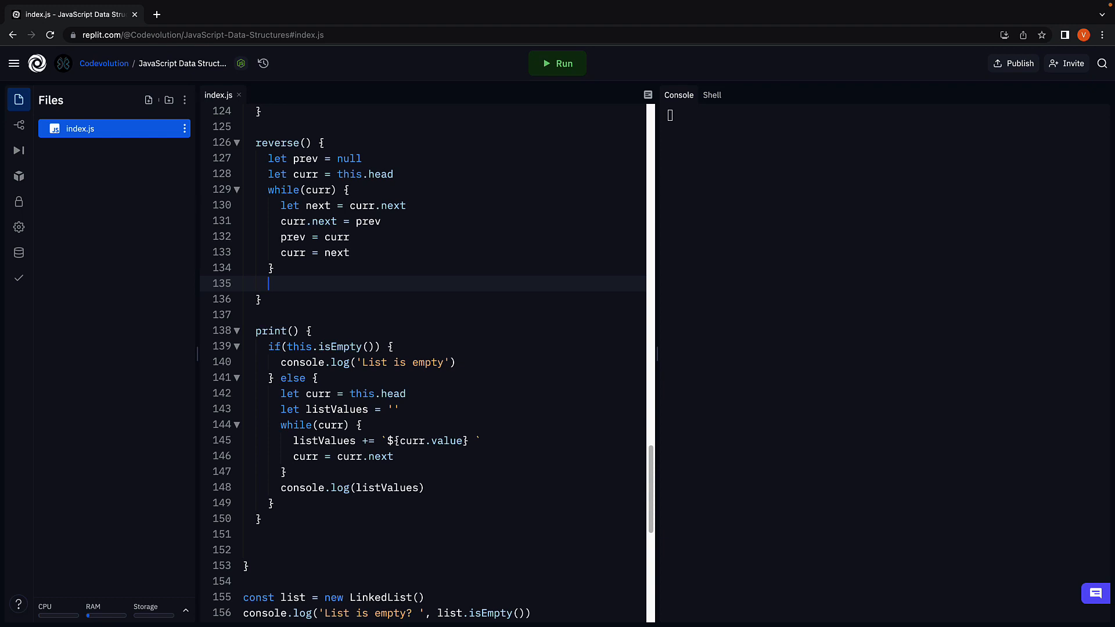
pyautogui.write('this.')
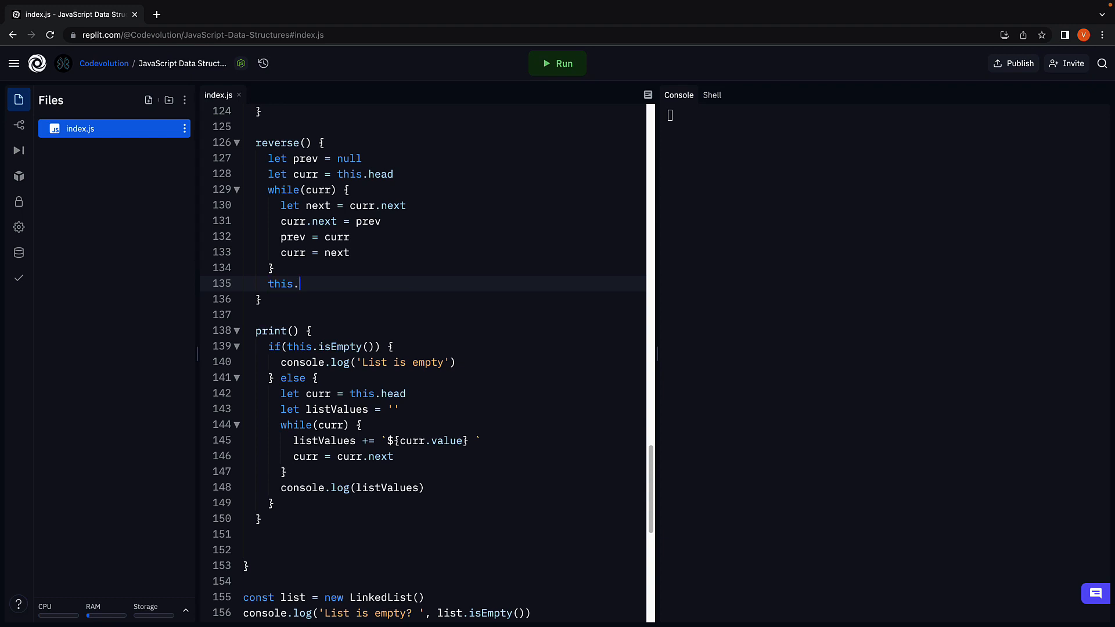
pyautogui.write('head = prev')
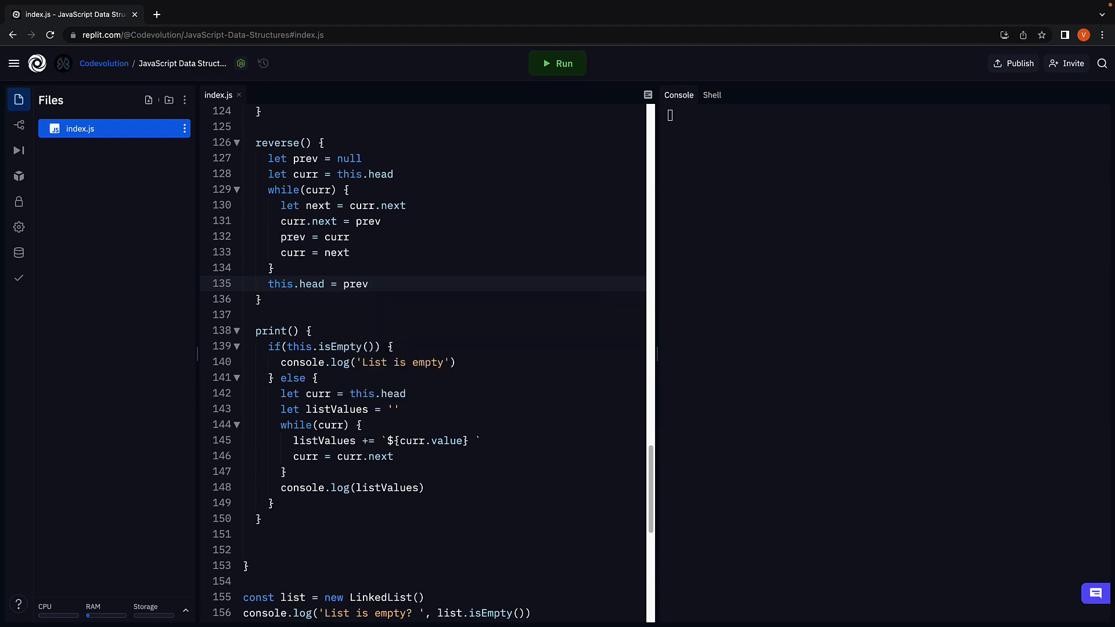
pyautogui.click(261, 299)
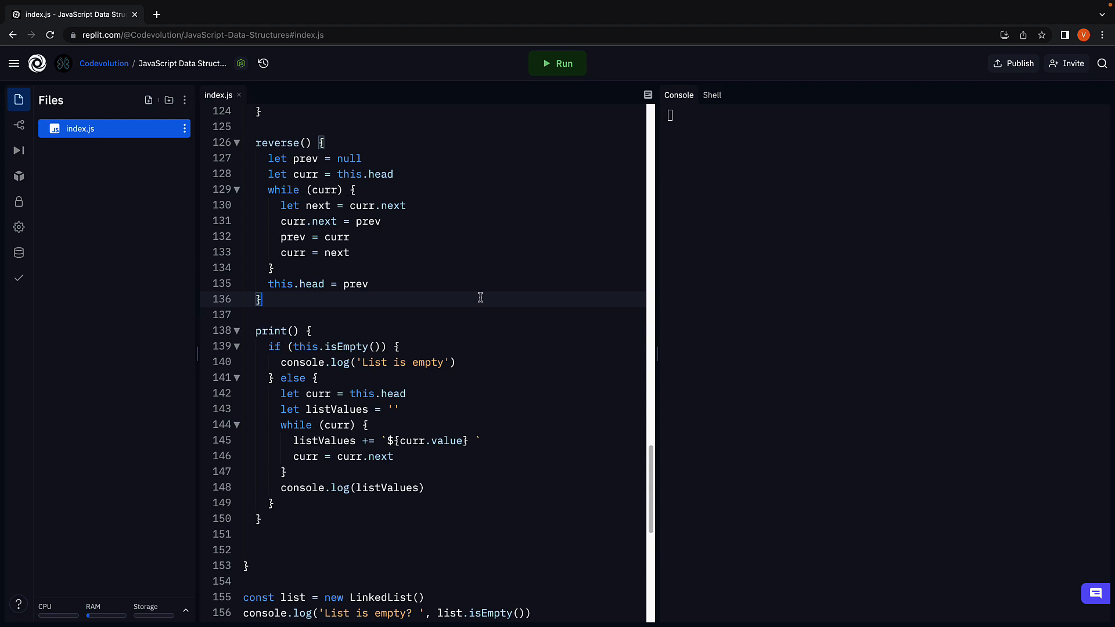
pyautogui.moveTo(491, 342)
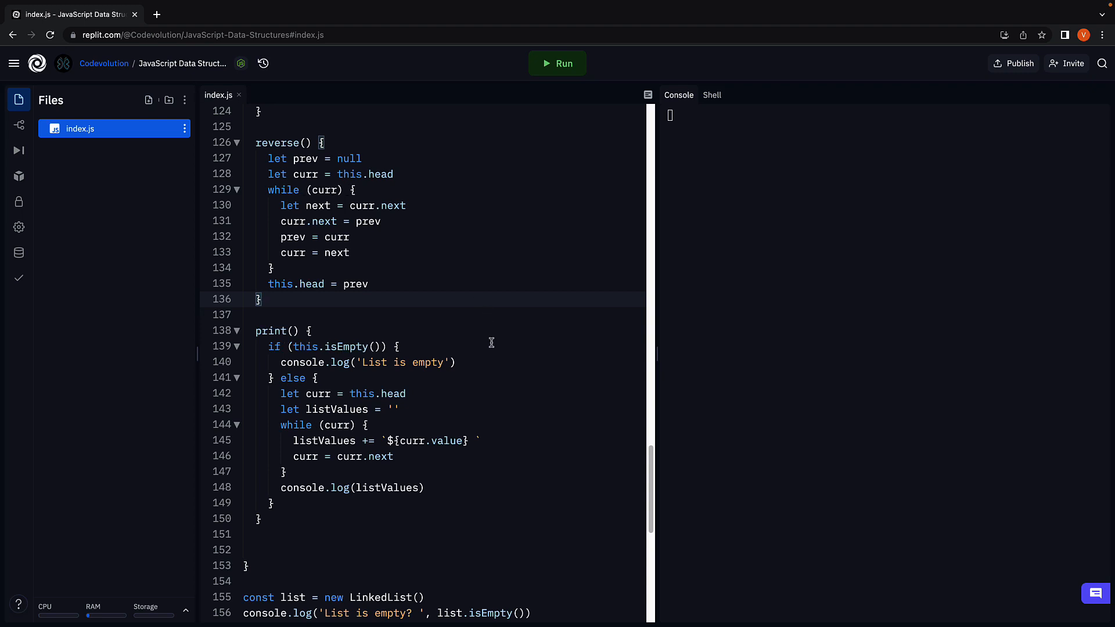
# - After the inserts, keep one list.print(), then call list.reverse() and list.print() again
pyautogui.scroll(-3)
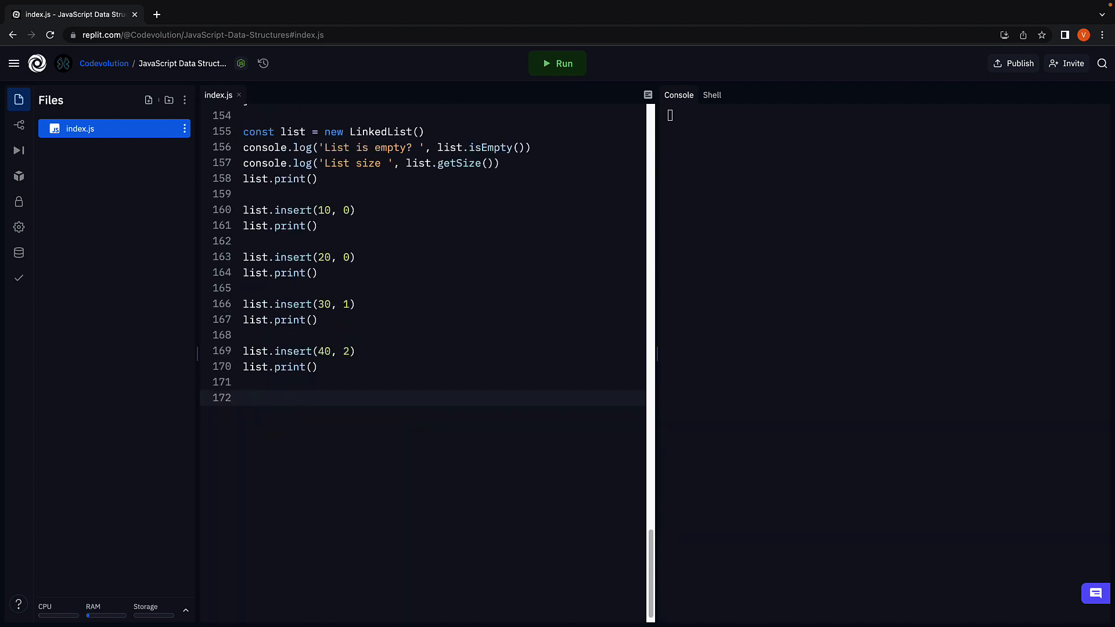
pyautogui.click(245, 398)
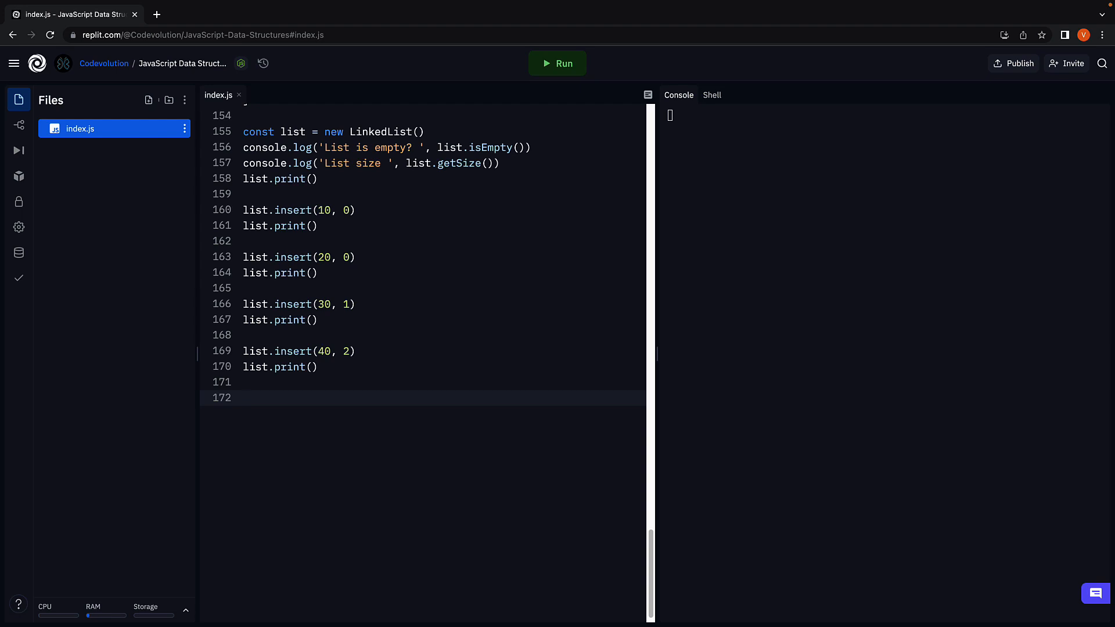
pyautogui.moveTo(363, 221)
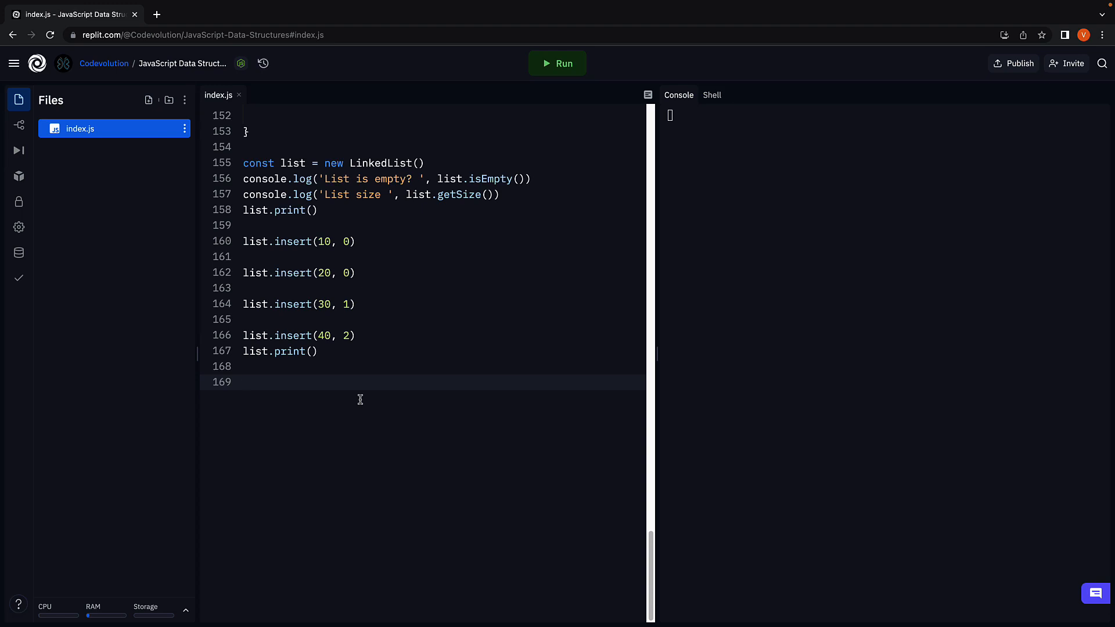
pyautogui.write('list.r')
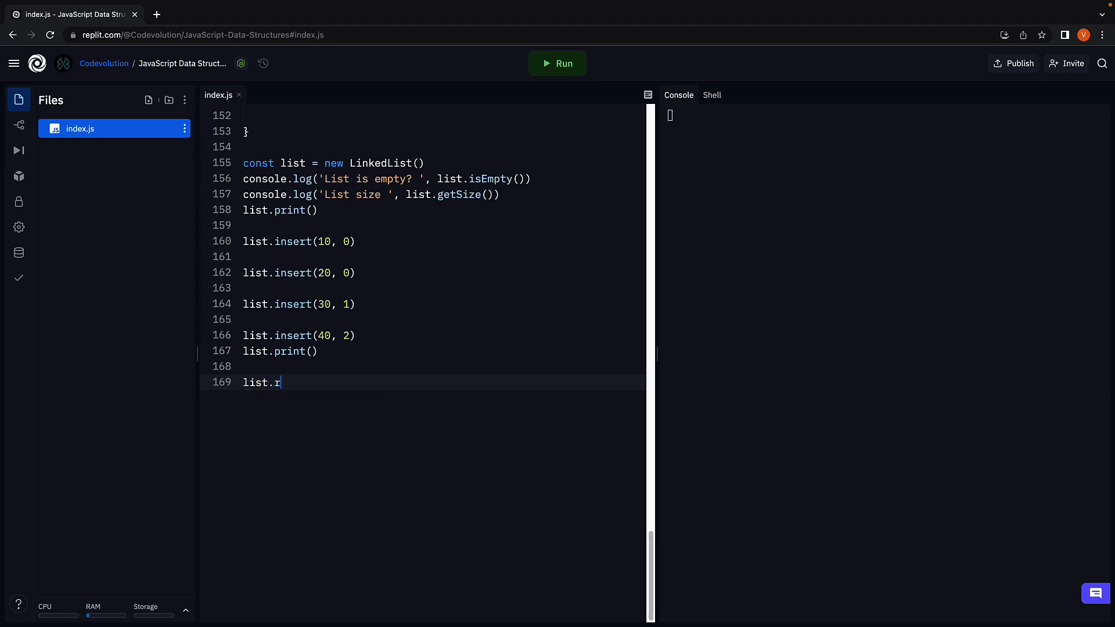
pyautogui.write('everse()')
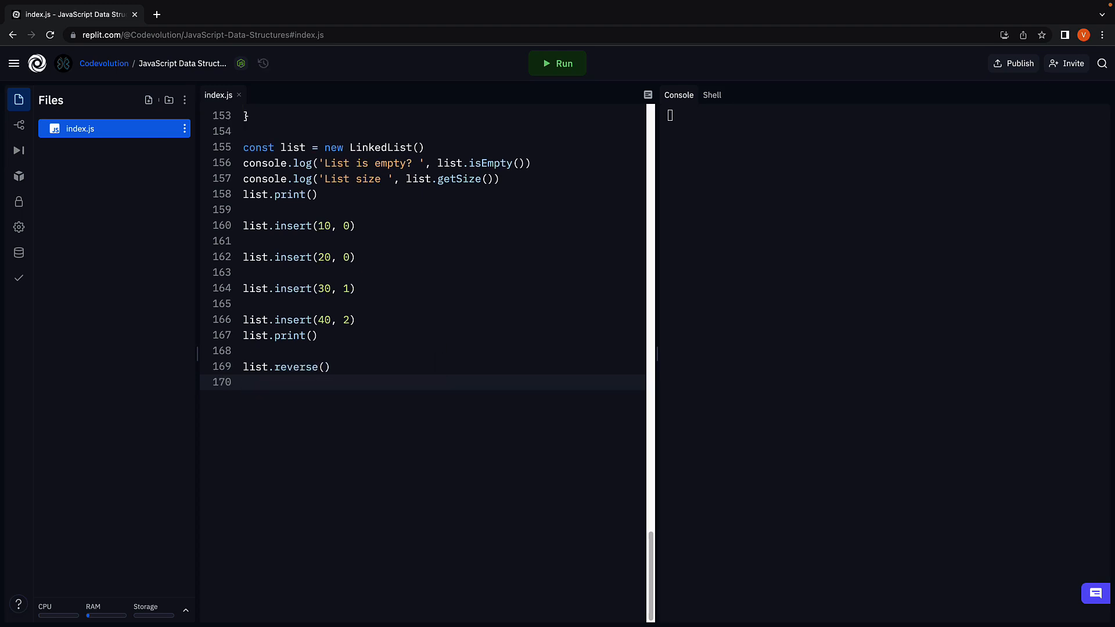
pyautogui.write('list.print(')
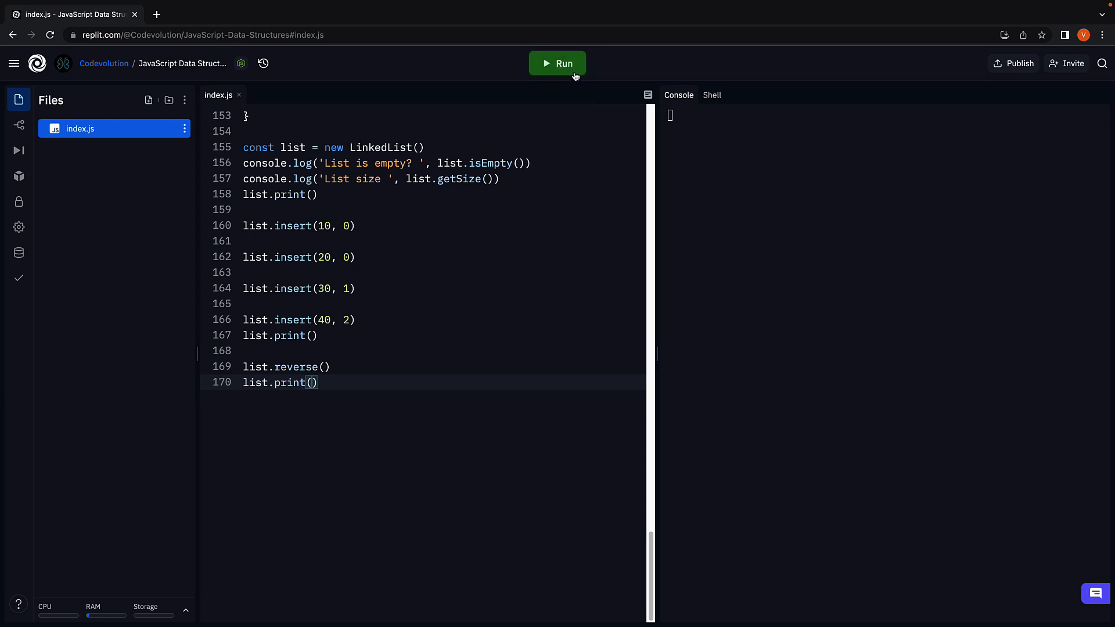
# - Run the script so the console prints 20 30 40 10 then 10 40 30 20
pyautogui.click(557, 63)
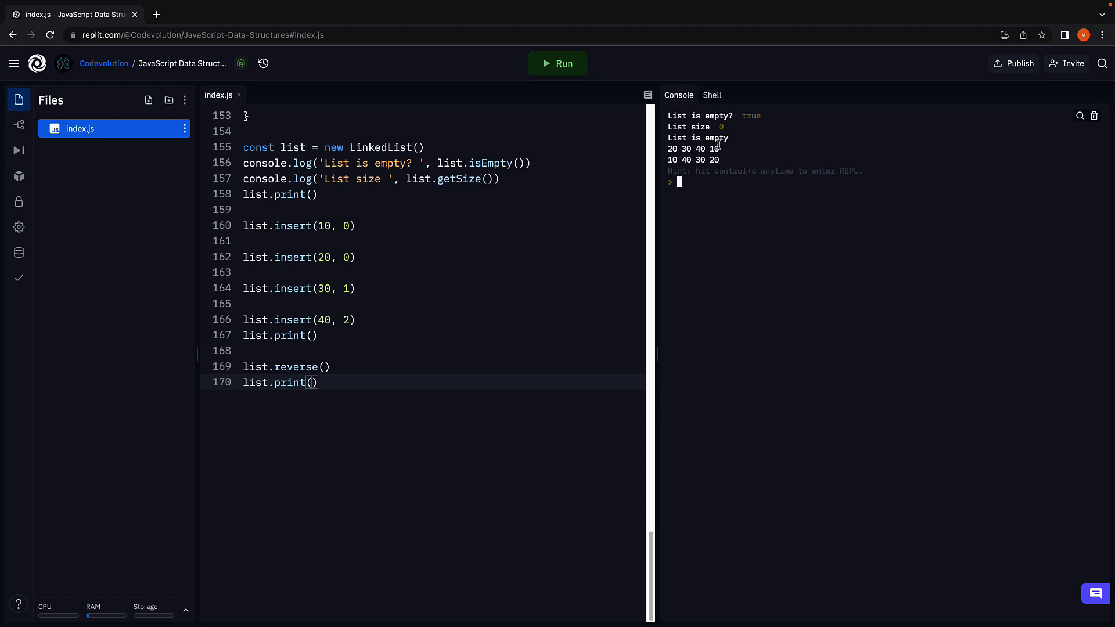
pyautogui.moveTo(729, 149)
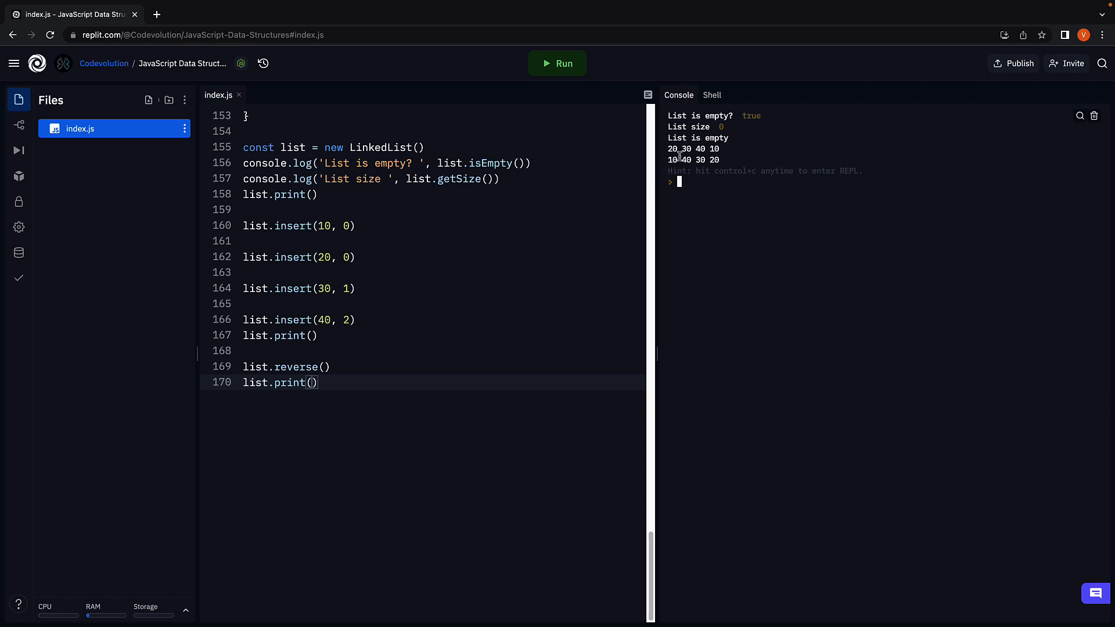
pyautogui.moveTo(730, 158)
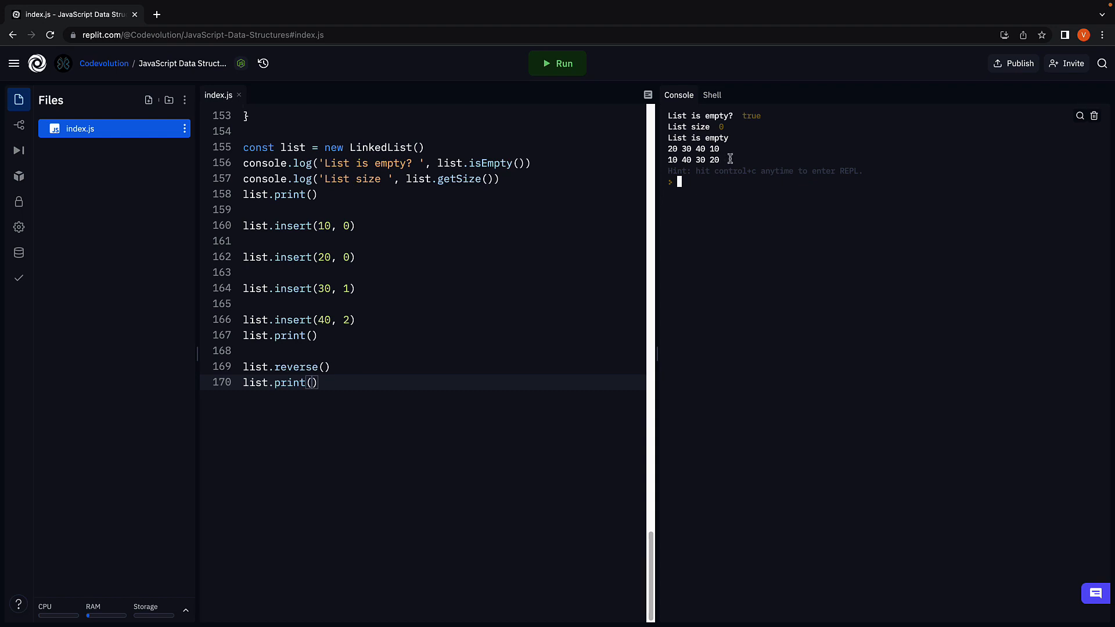
pyautogui.moveTo(784, 237)
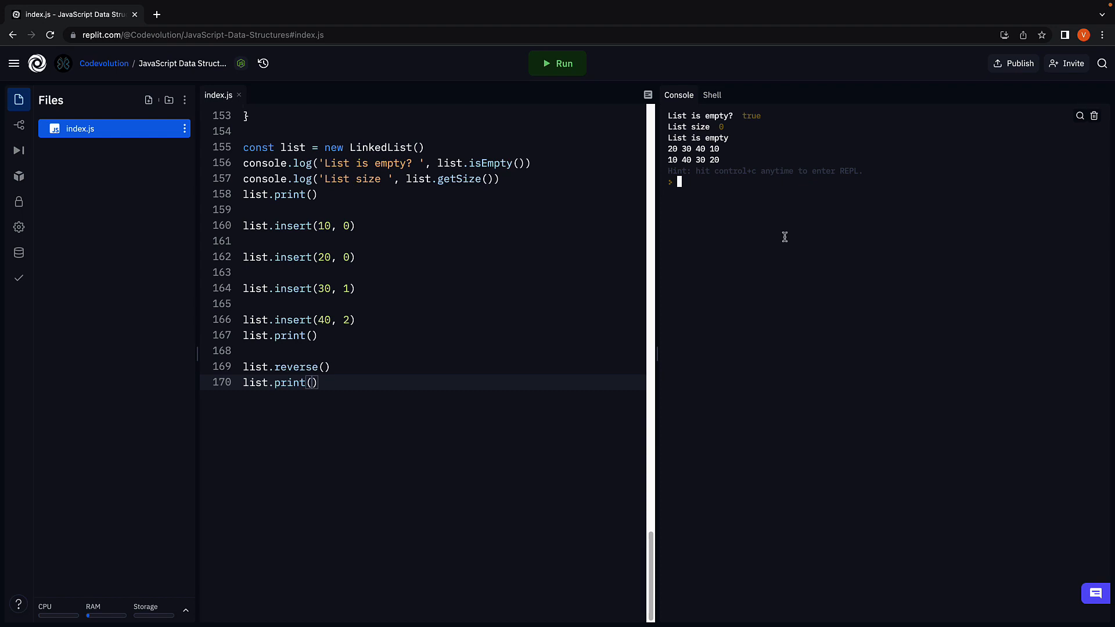
pyautogui.moveTo(511, 421)
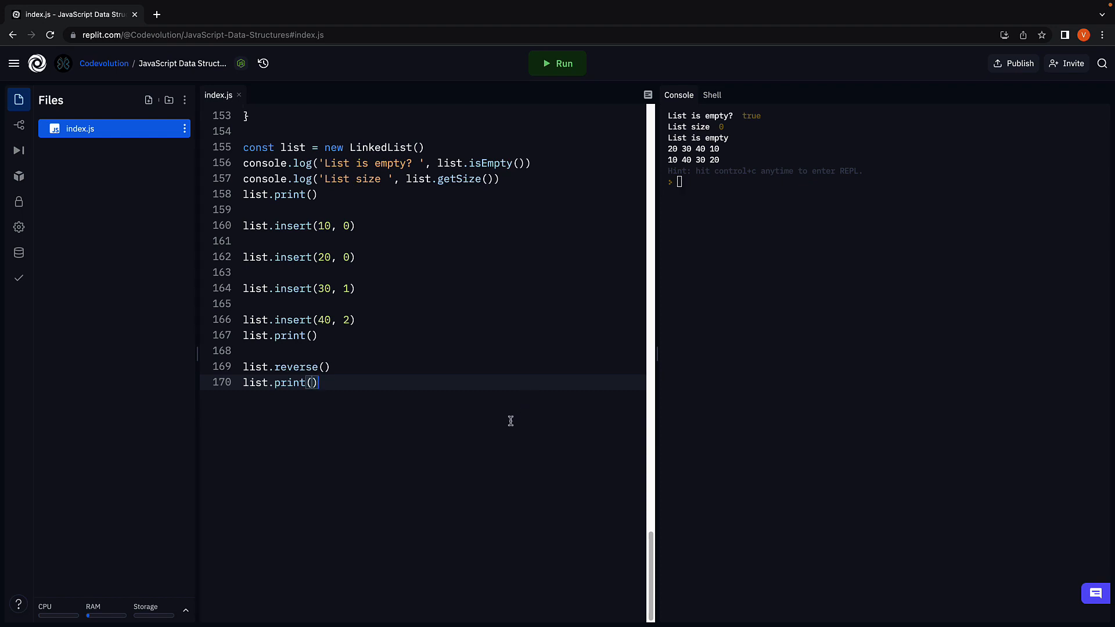